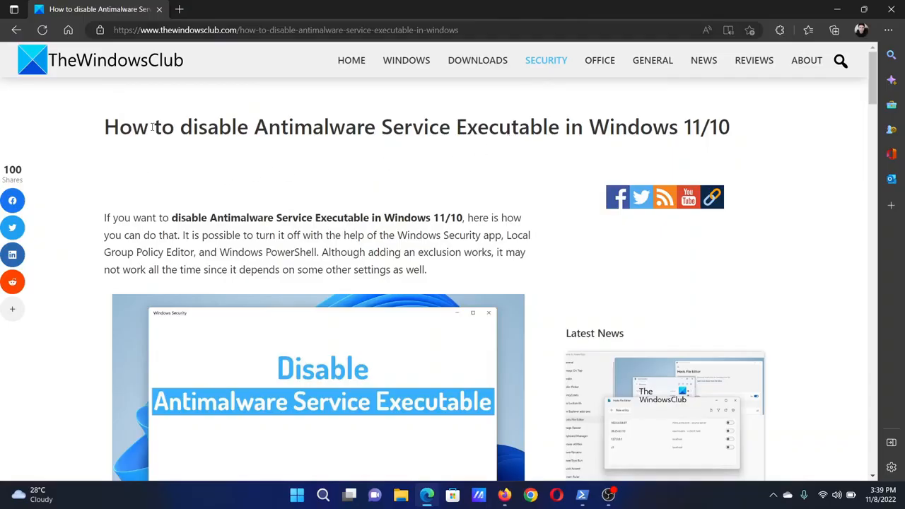
pyautogui.moveTo(152, 127); pyautogui.dragTo(366, 127)
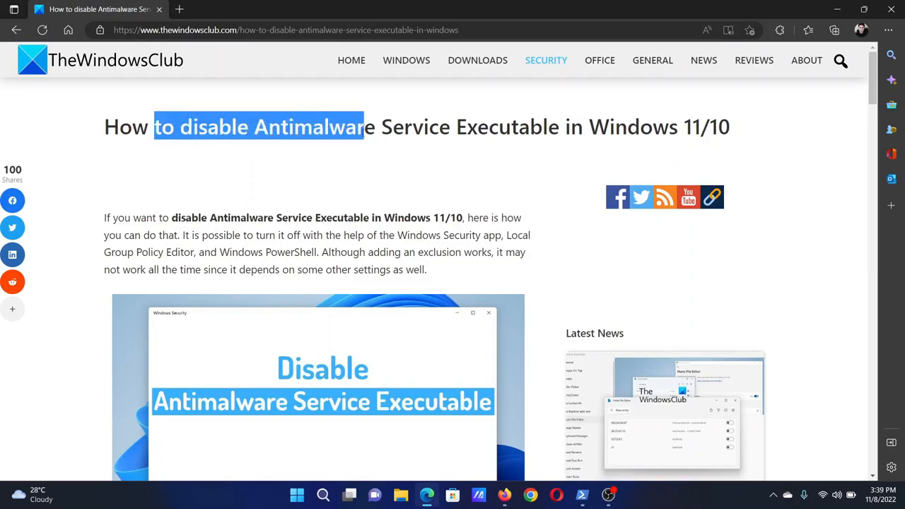
pyautogui.moveTo(365, 127); pyautogui.dragTo(560, 127)
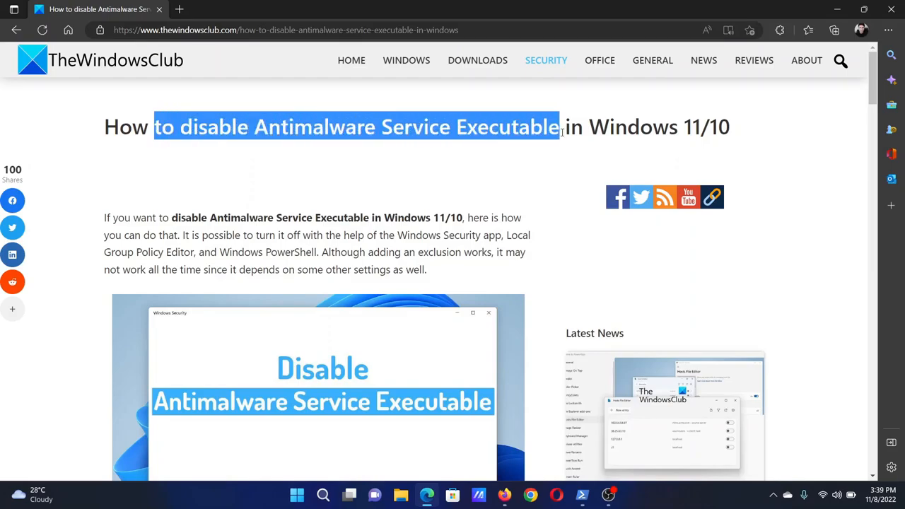
pyautogui.scroll(-3)
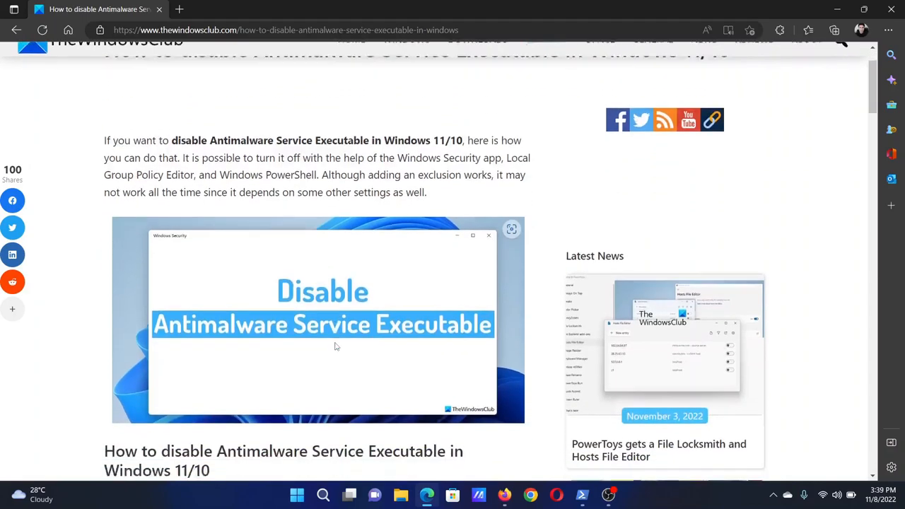
pyautogui.scroll(-3)
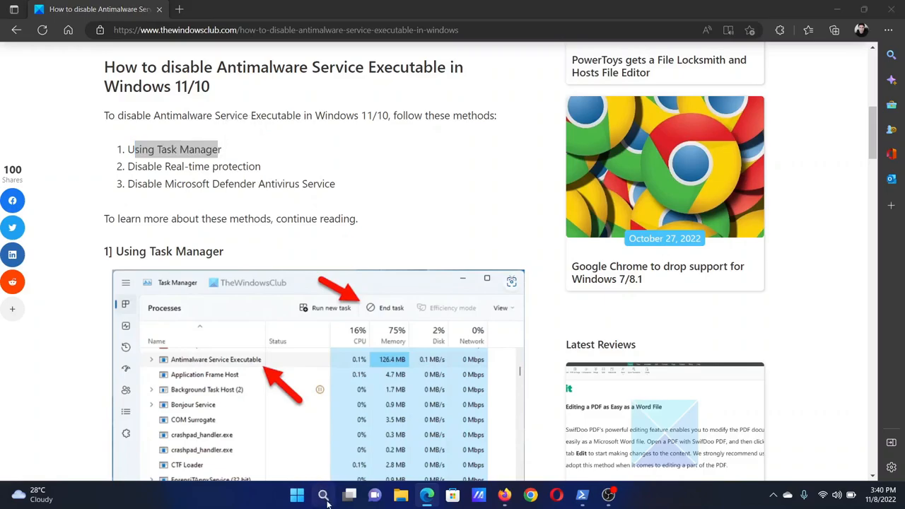
pyautogui.click(322, 495)
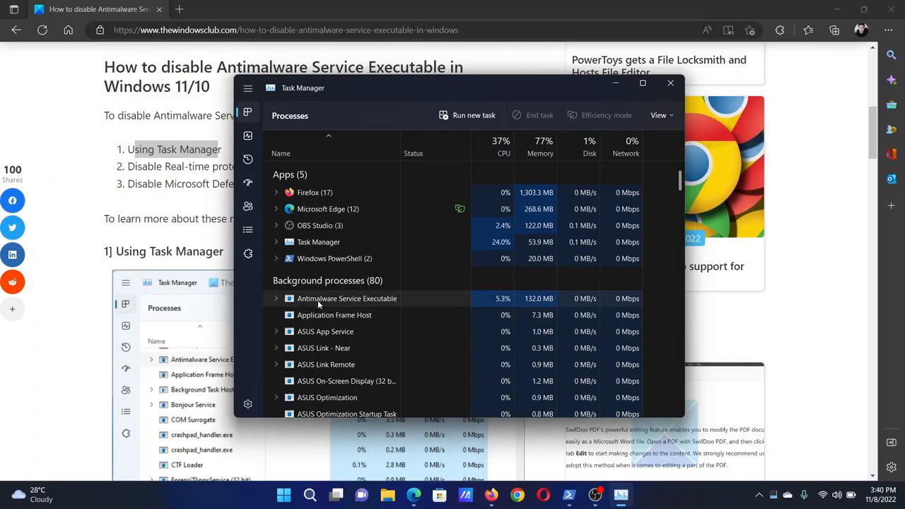
pyautogui.rightClick(347, 298)
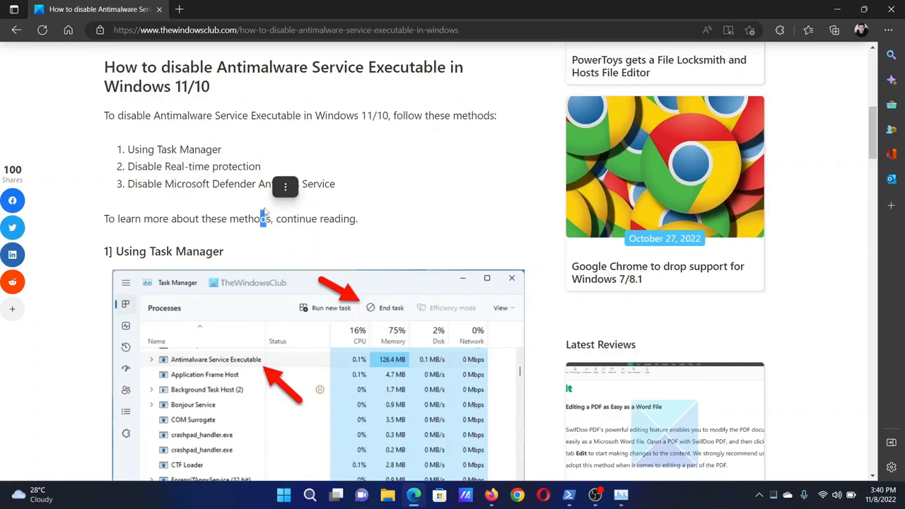
pyautogui.click(308, 495)
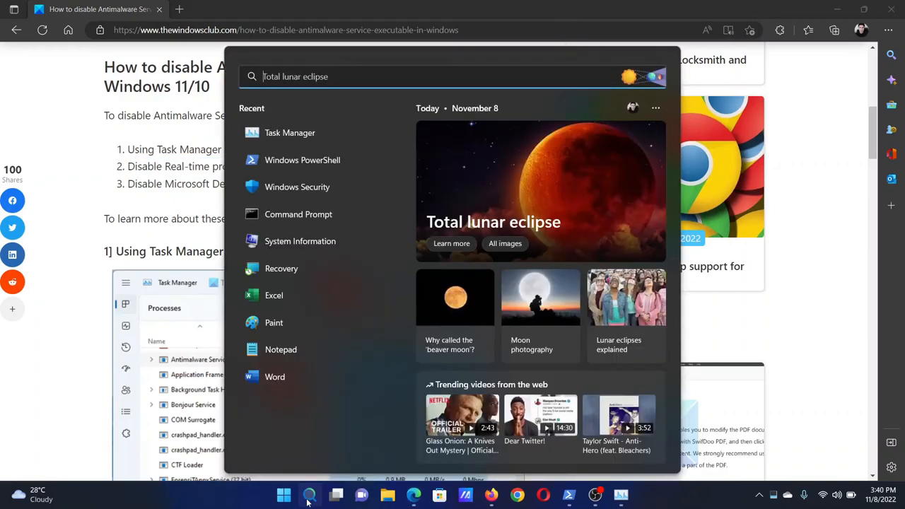
pyautogui.moveTo(330, 195)
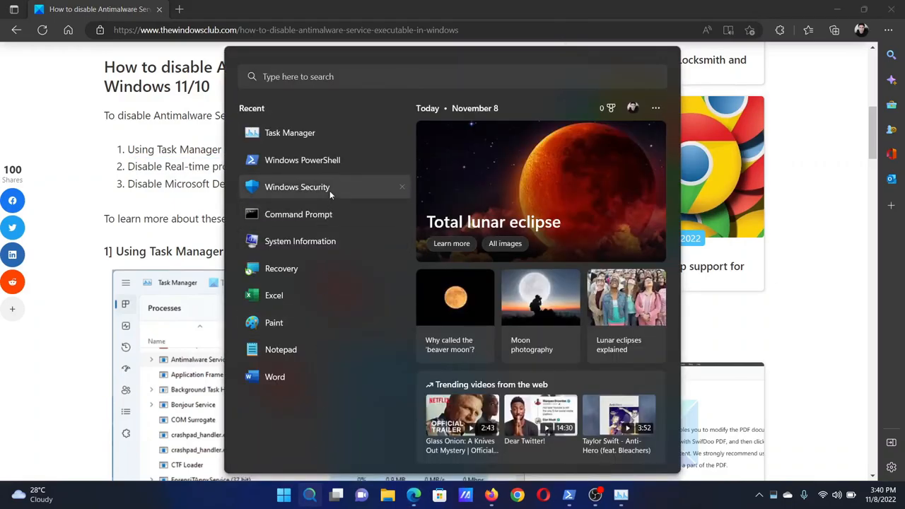
pyautogui.click(297, 187)
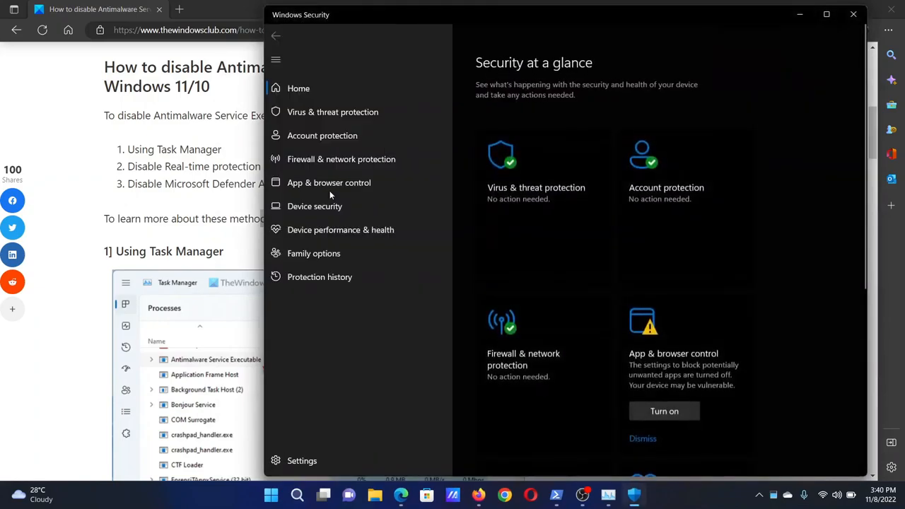
pyautogui.click(333, 112)
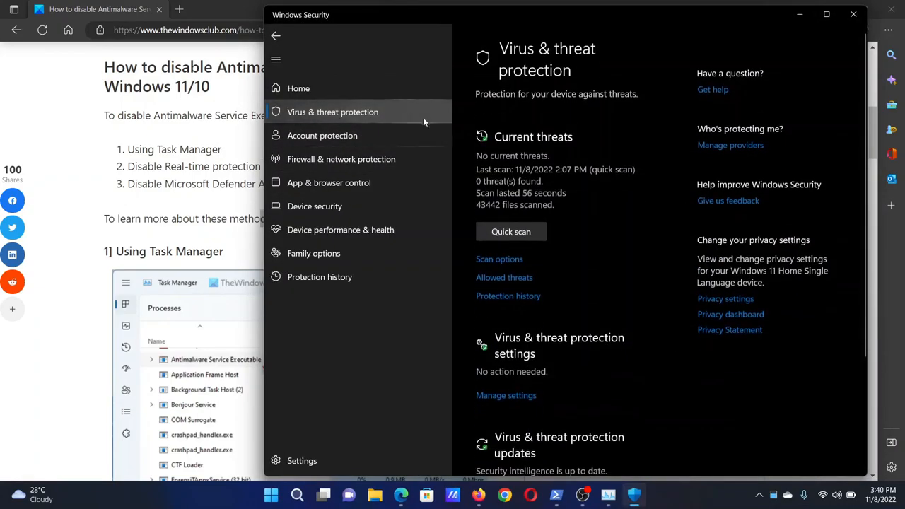
pyautogui.scroll(-3)
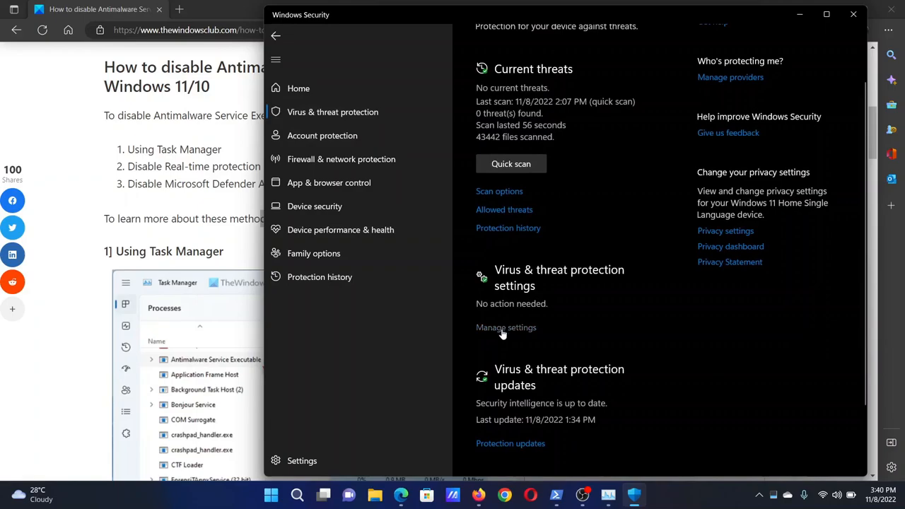
pyautogui.click(506, 328)
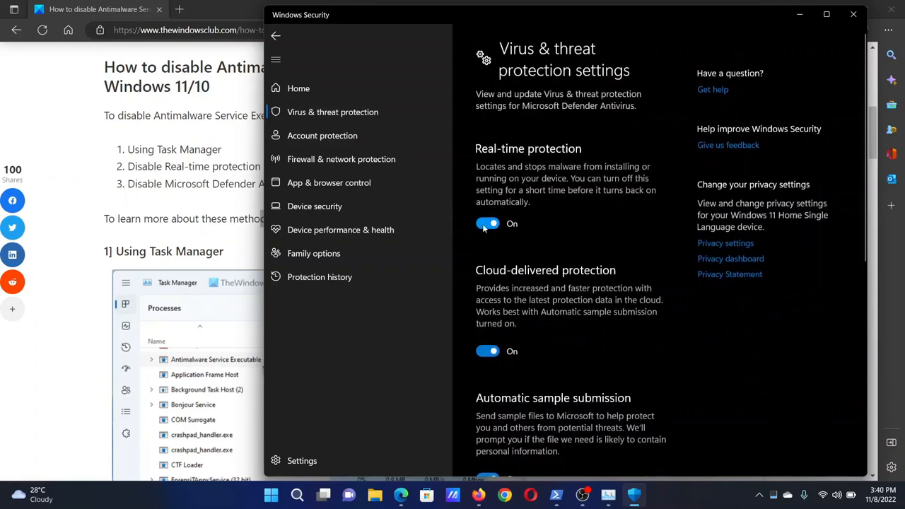
pyautogui.click(850, 16)
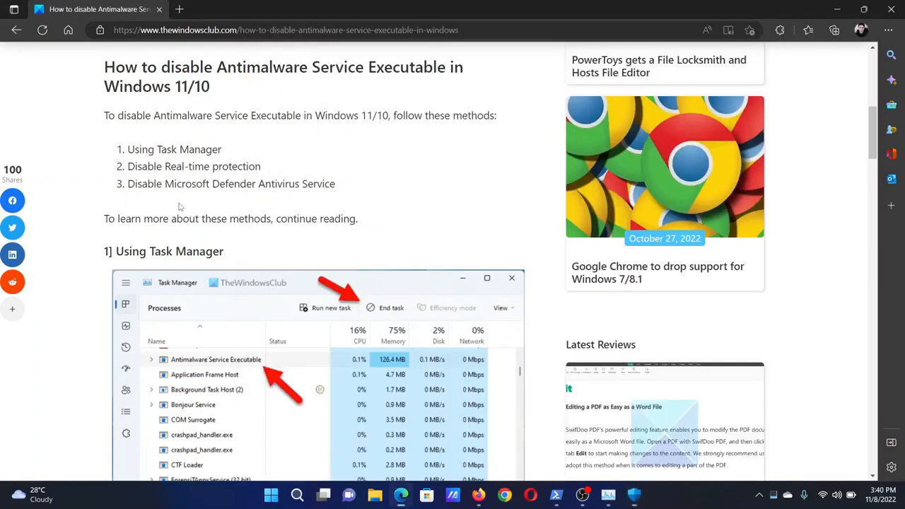
pyautogui.scroll(-3)
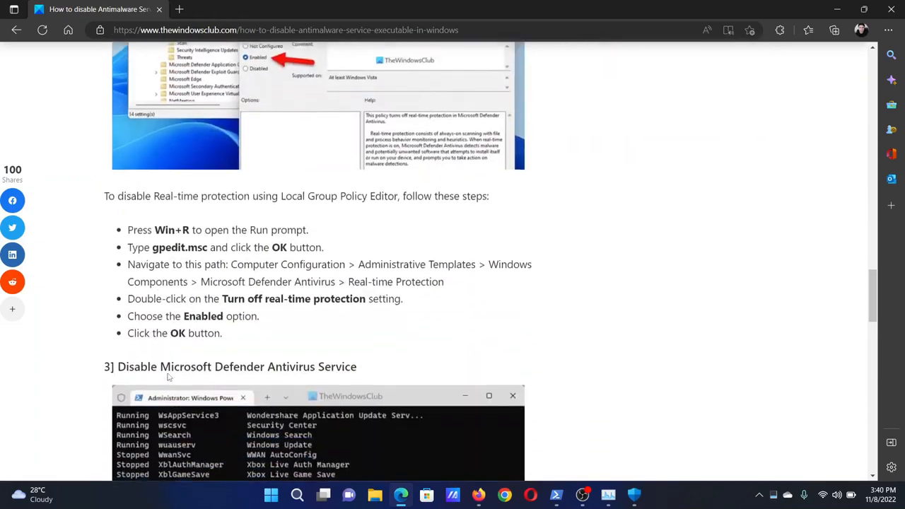
pyautogui.scroll(-3)
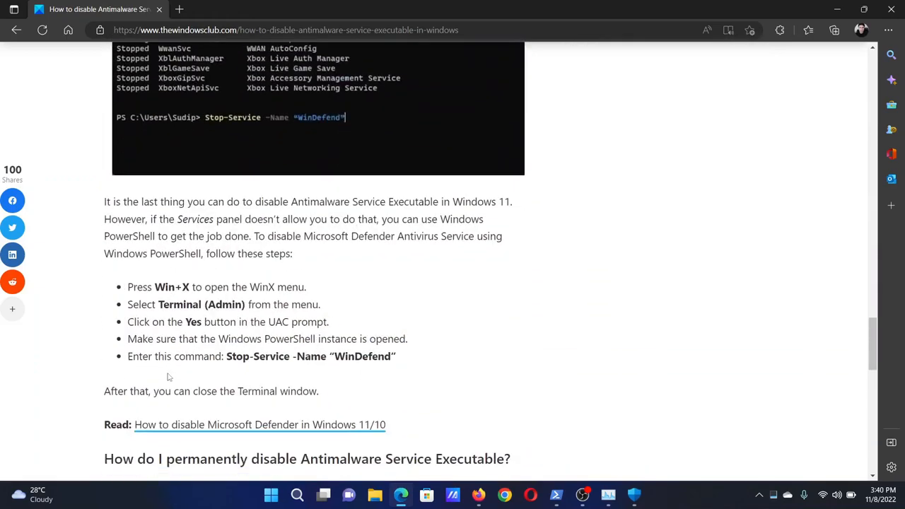
pyautogui.click(297, 495)
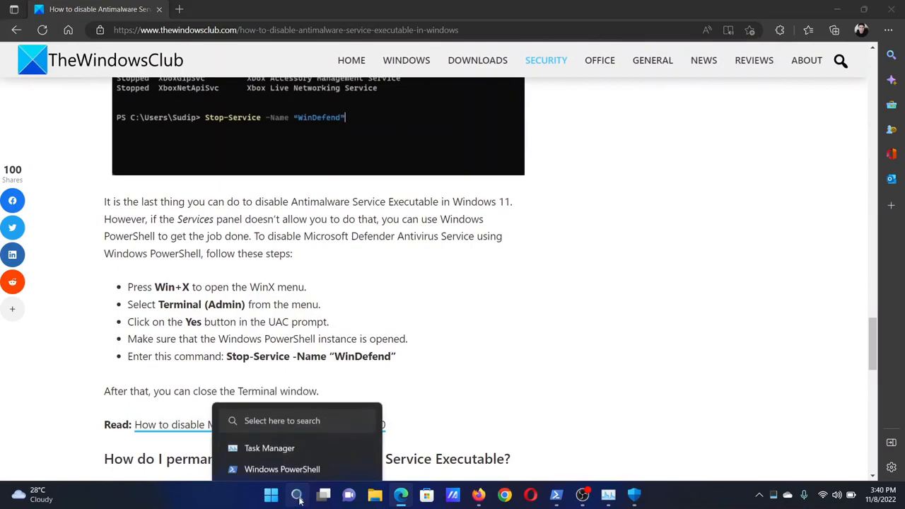
pyautogui.write('power')
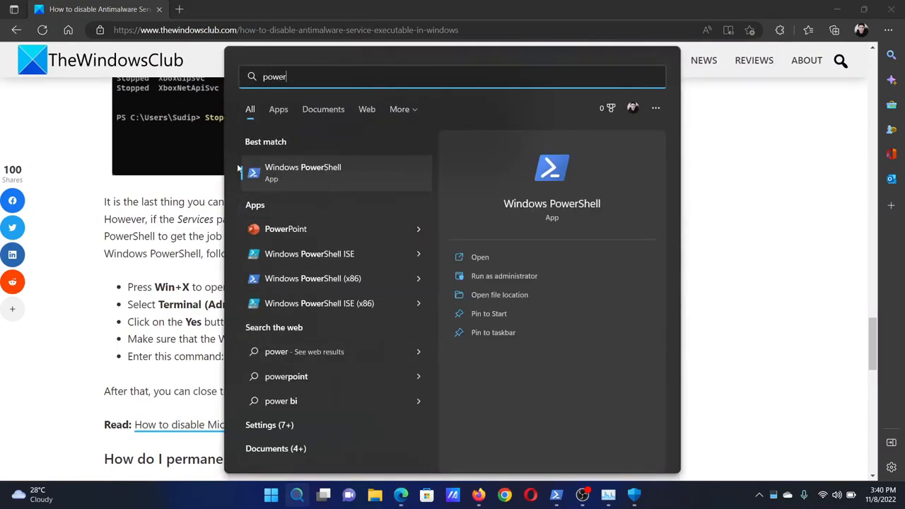
pyautogui.moveTo(503, 284)
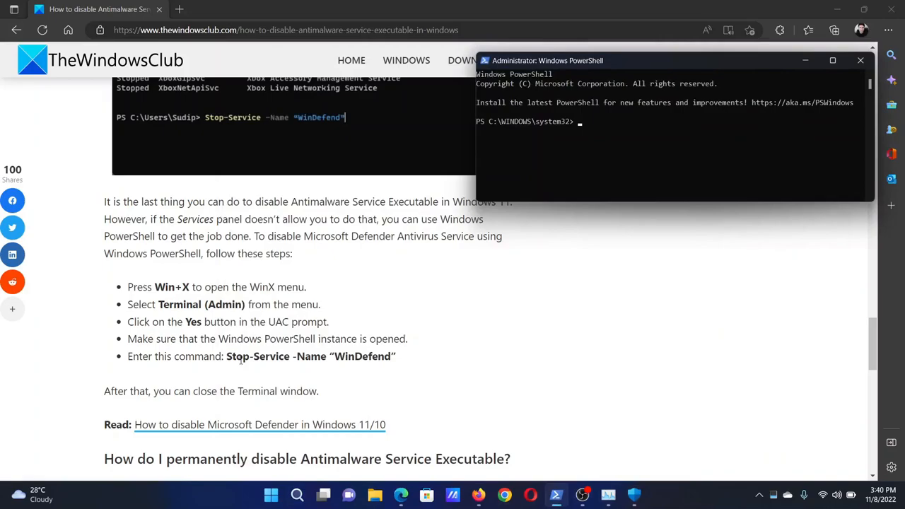
pyautogui.moveTo(226, 356); pyautogui.dragTo(396, 356)
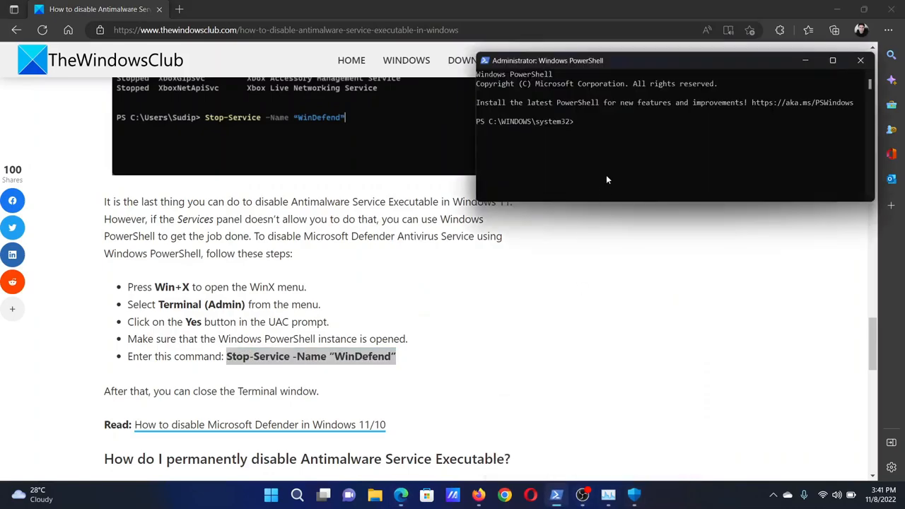
pyautogui.write('Stop-Service -Name WinDefend')
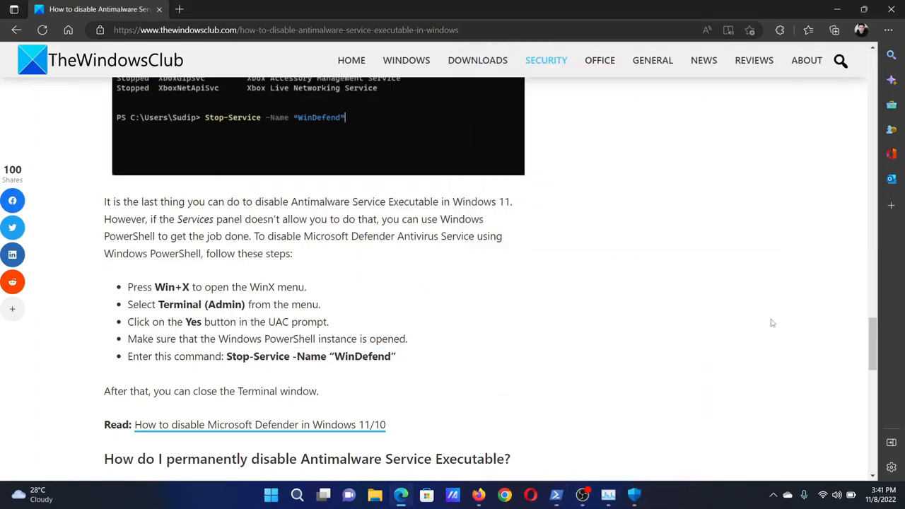
pyautogui.scroll(-3)
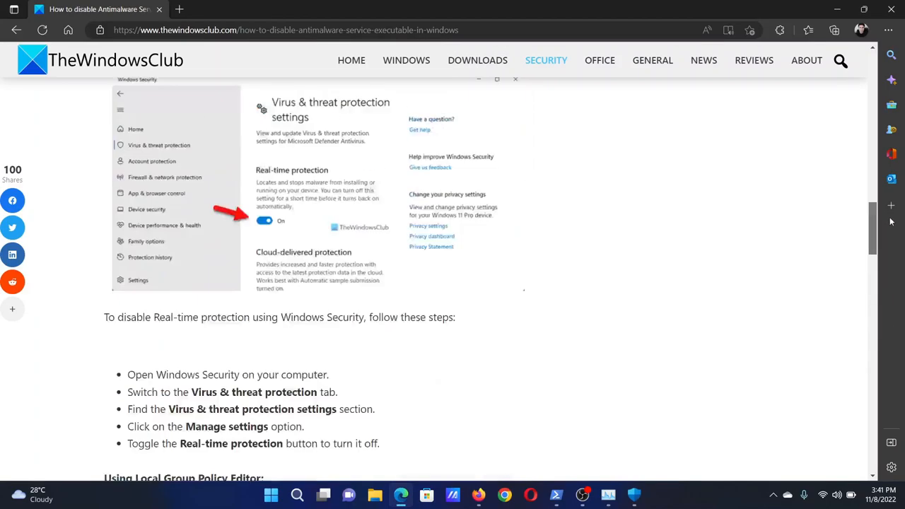
pyautogui.scroll(3)
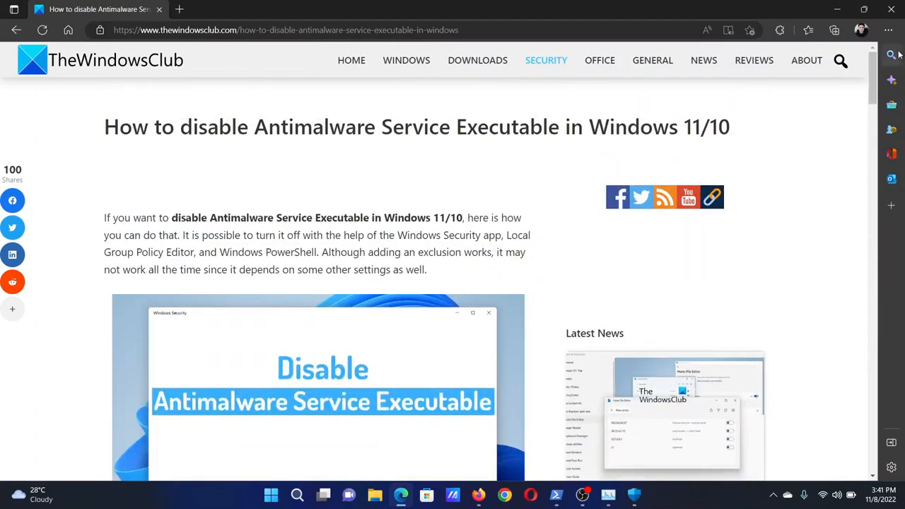
pyautogui.moveTo(894, 53)
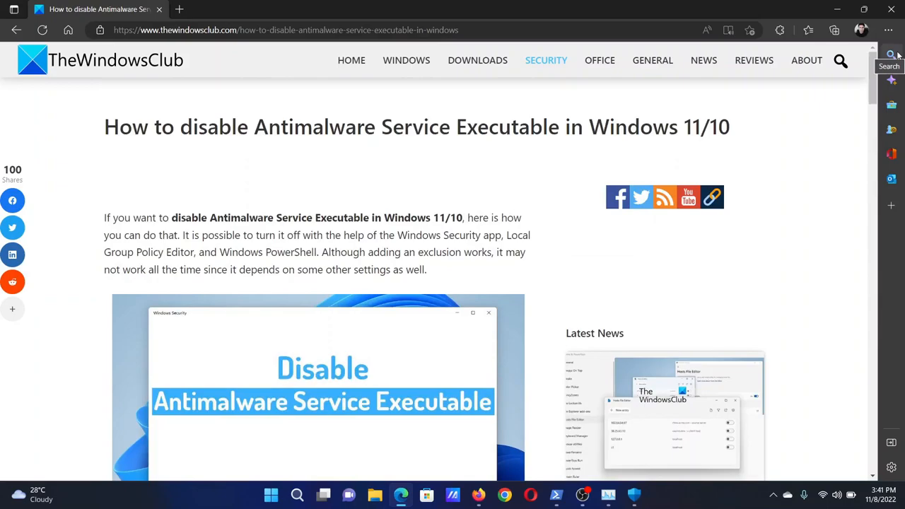
pyautogui.moveTo(189, 154)
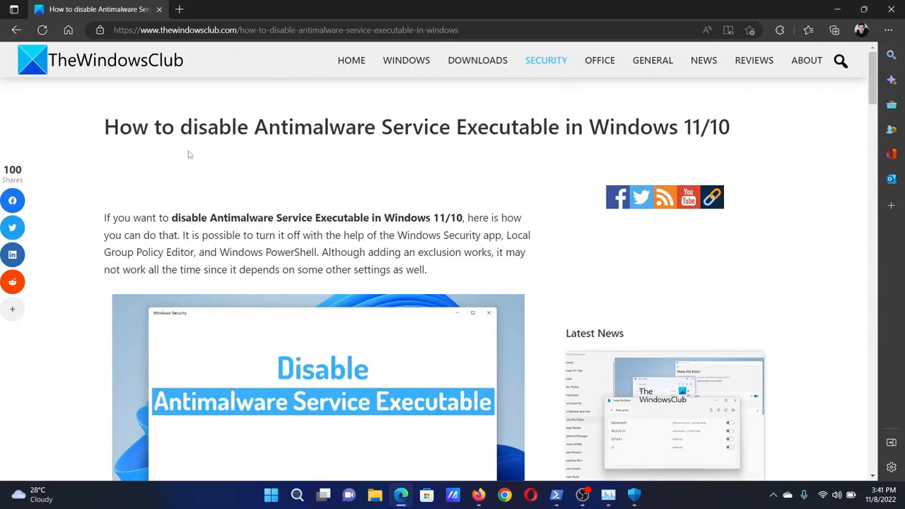
pyautogui.moveTo(113, 127); pyautogui.dragTo(629, 127)
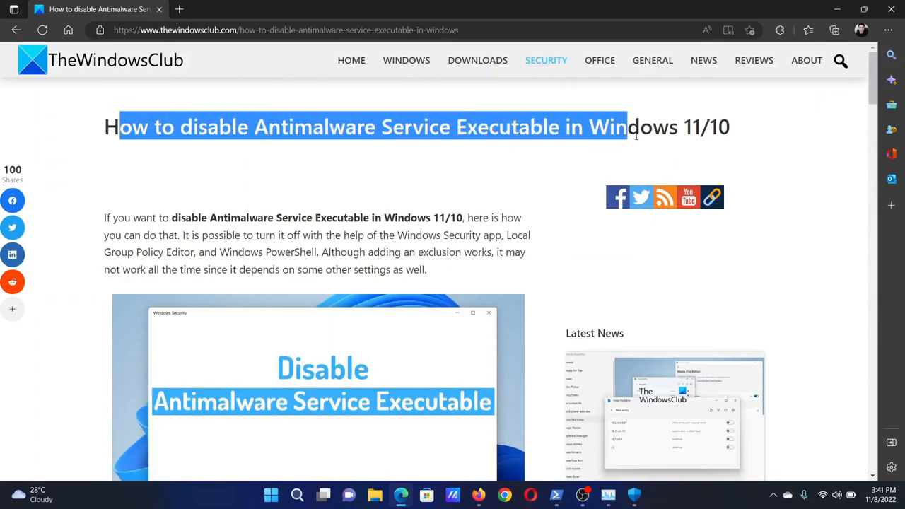
pyautogui.click(458, 165)
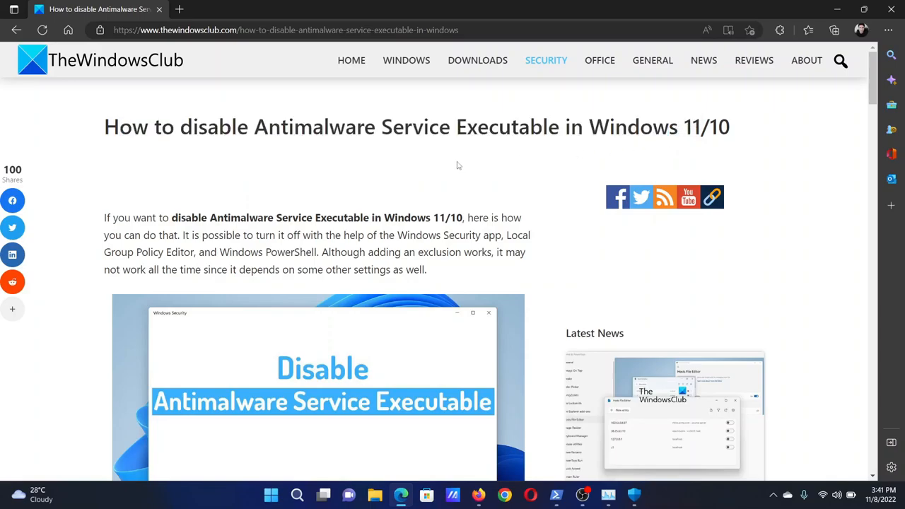